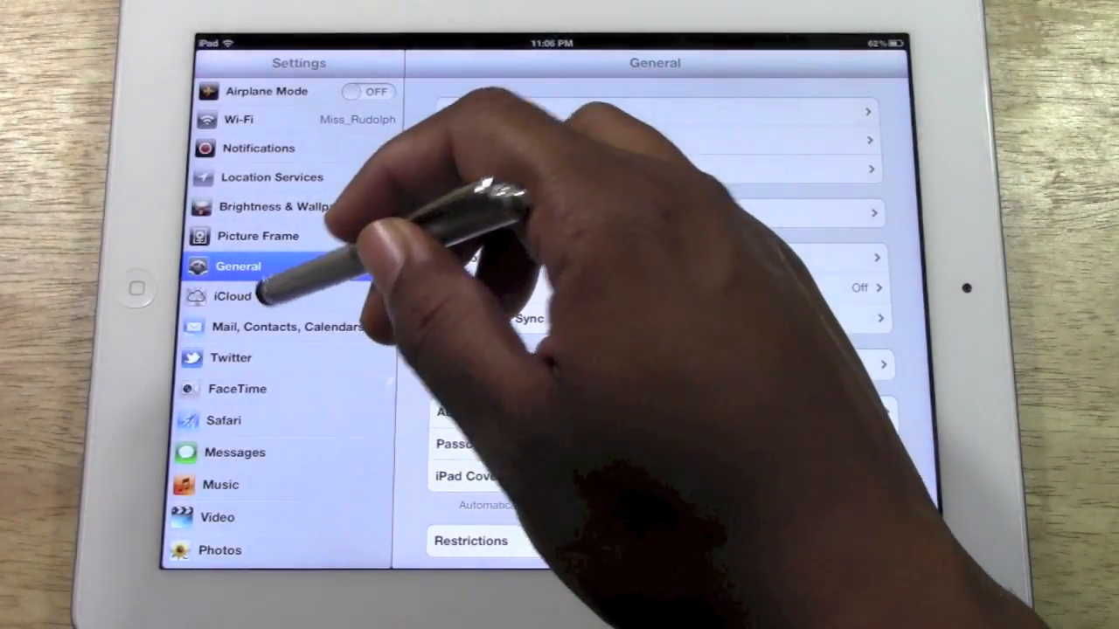
# Show the iCloud account page with its syncing services in Settings
pyautogui.click(233, 296)
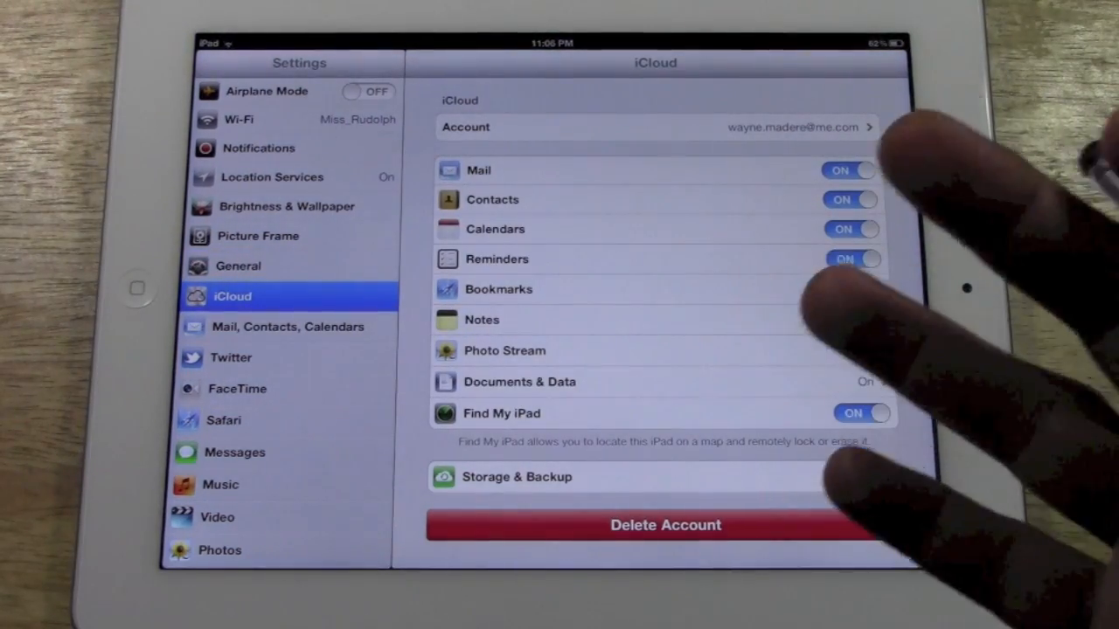
pyautogui.click(848, 290)
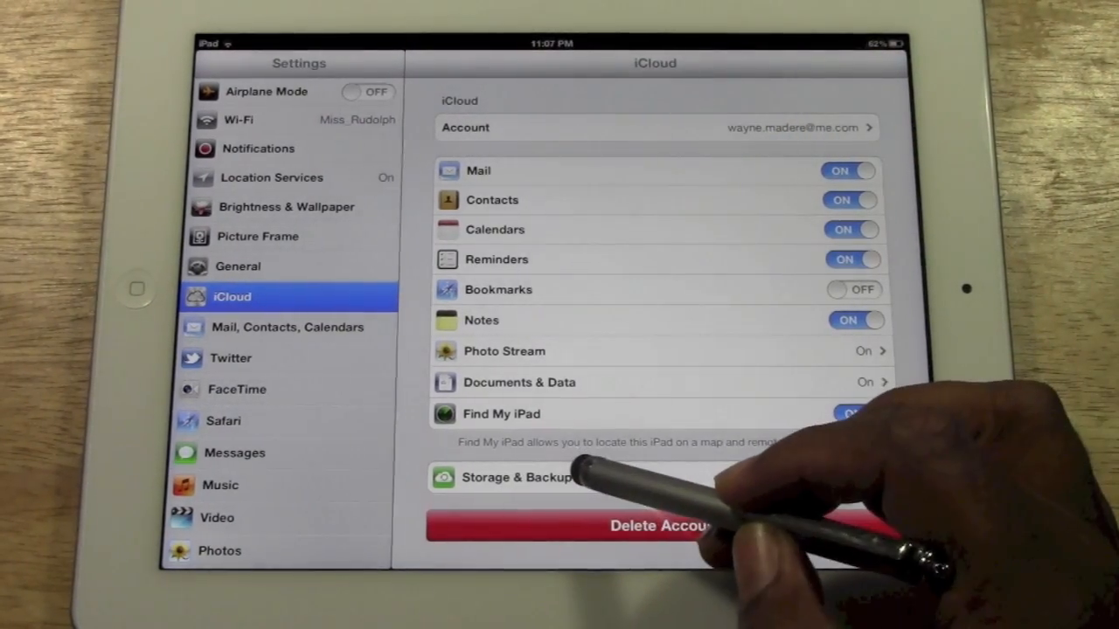
# Go to Storage & Backup and run Back Up Now to iCloud
pyautogui.click(518, 478)
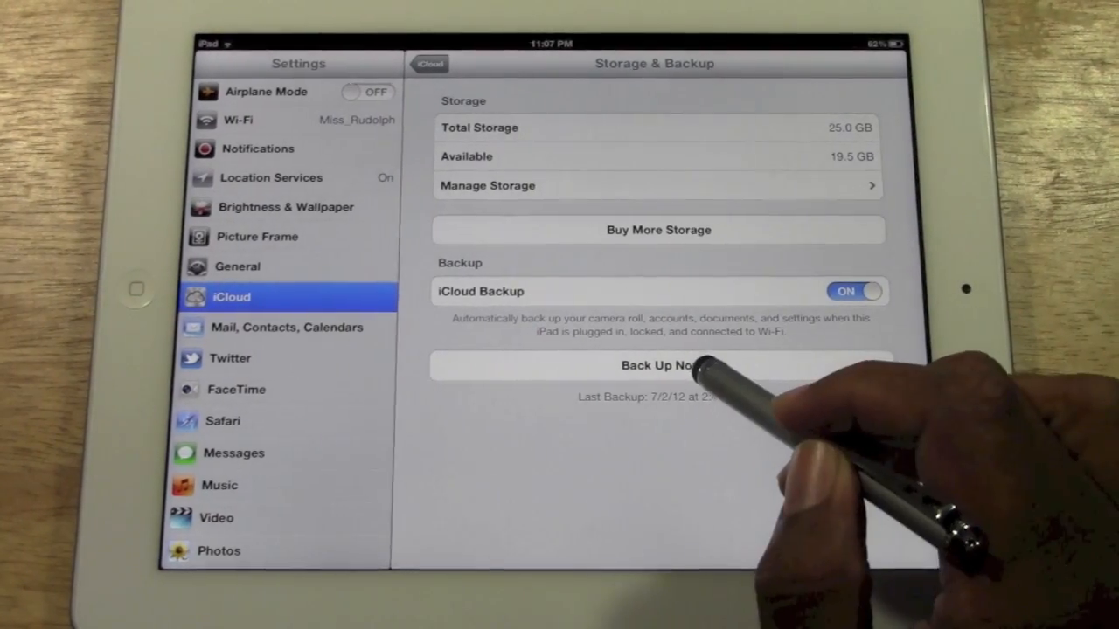
pyautogui.click(659, 366)
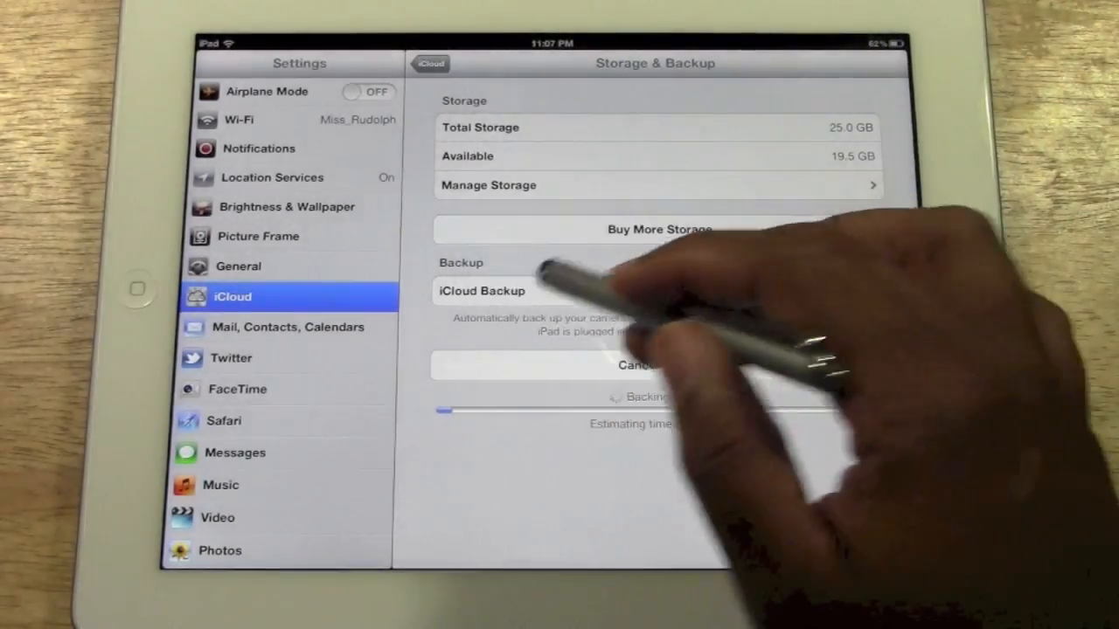
pyautogui.click(861, 290)
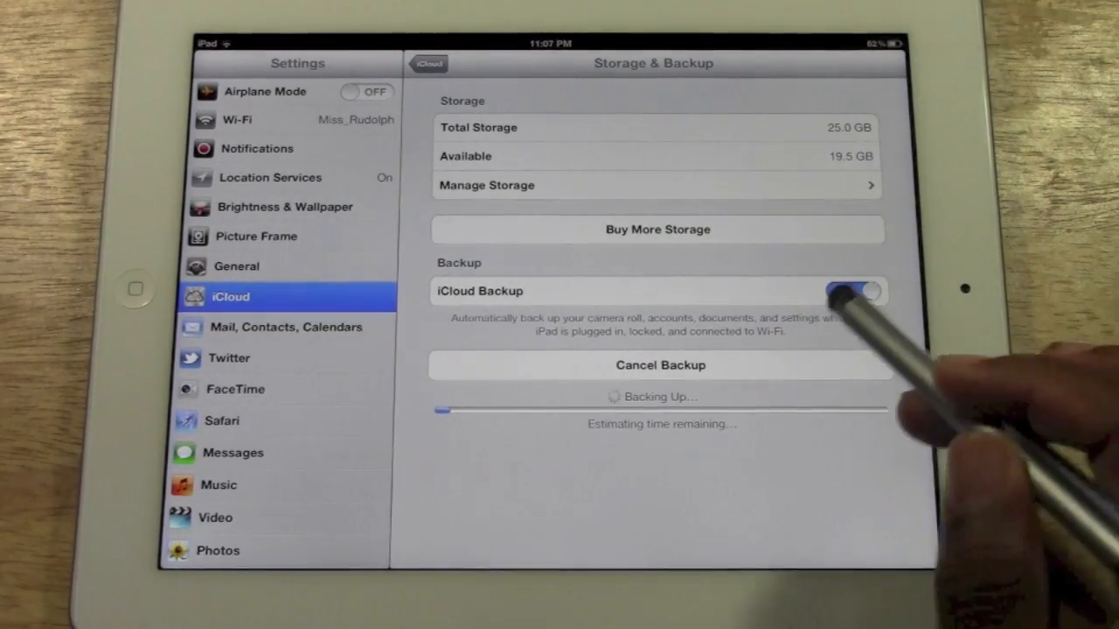
pyautogui.click(853, 290)
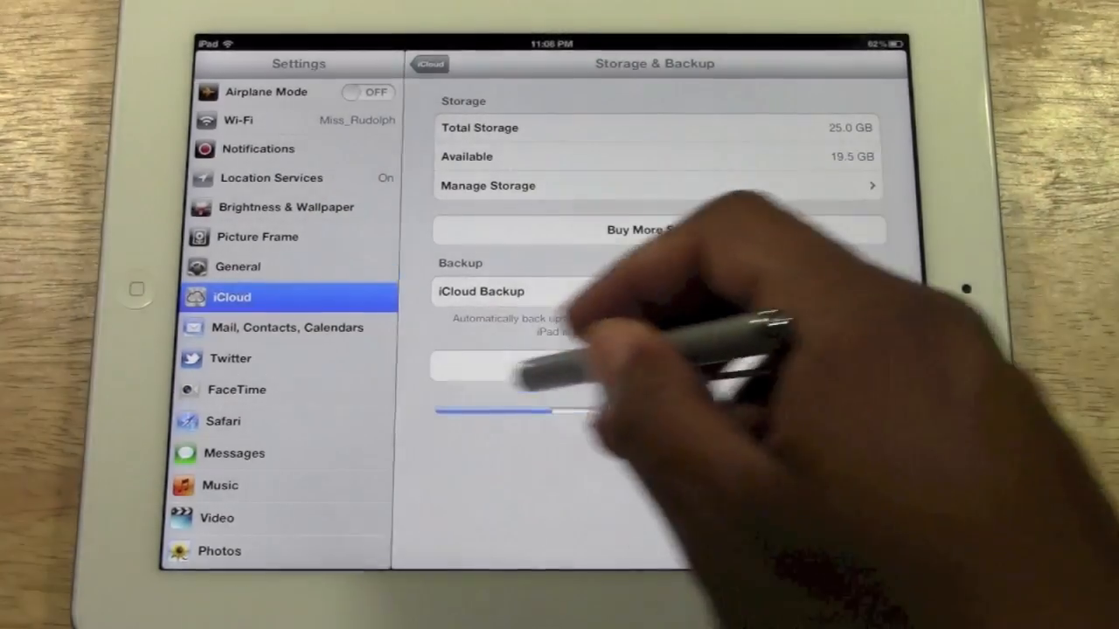
pyautogui.click(855, 291)
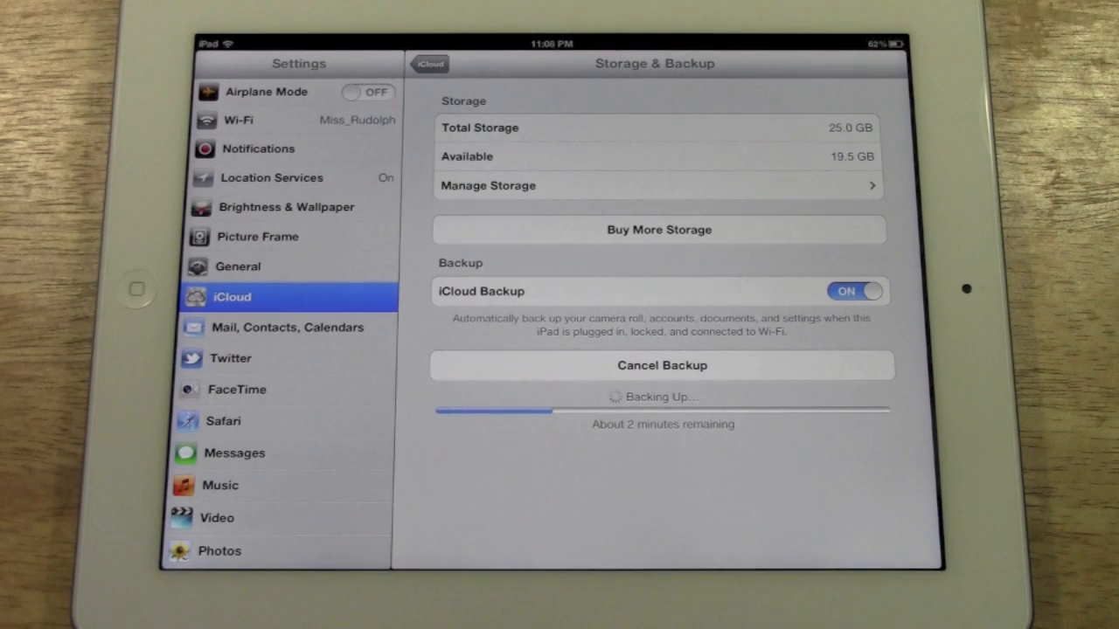